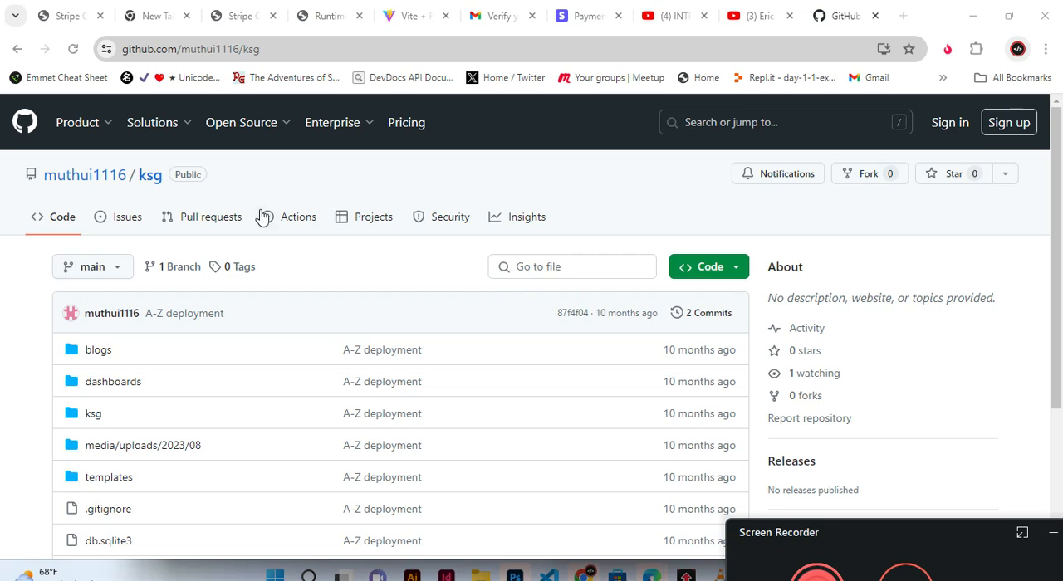
Step: Select the full address github.com/muthui1116/ksg in the browser bar, ready to copy
left_click(241, 123)
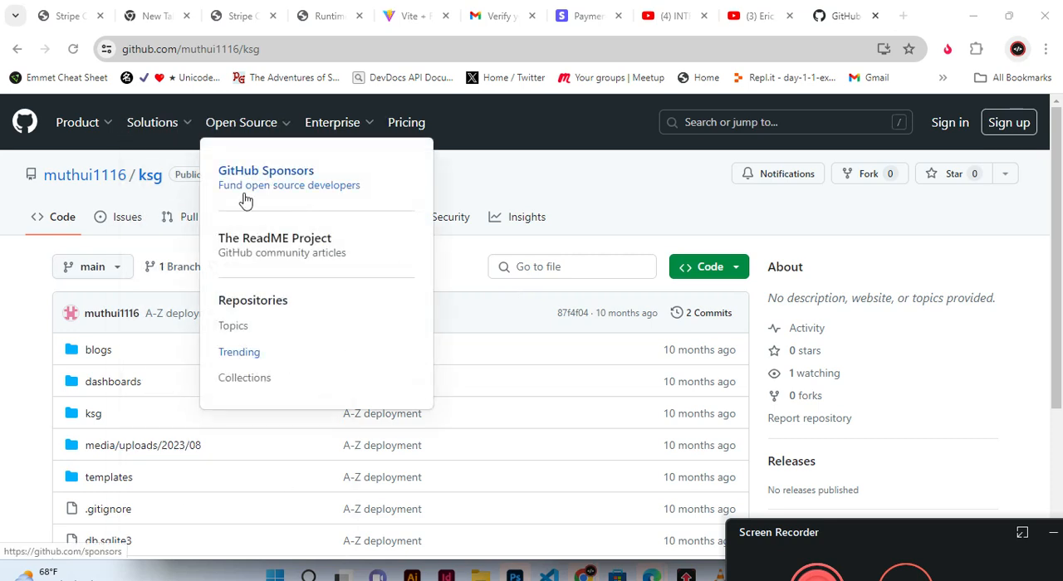
mouse_move(196, 173)
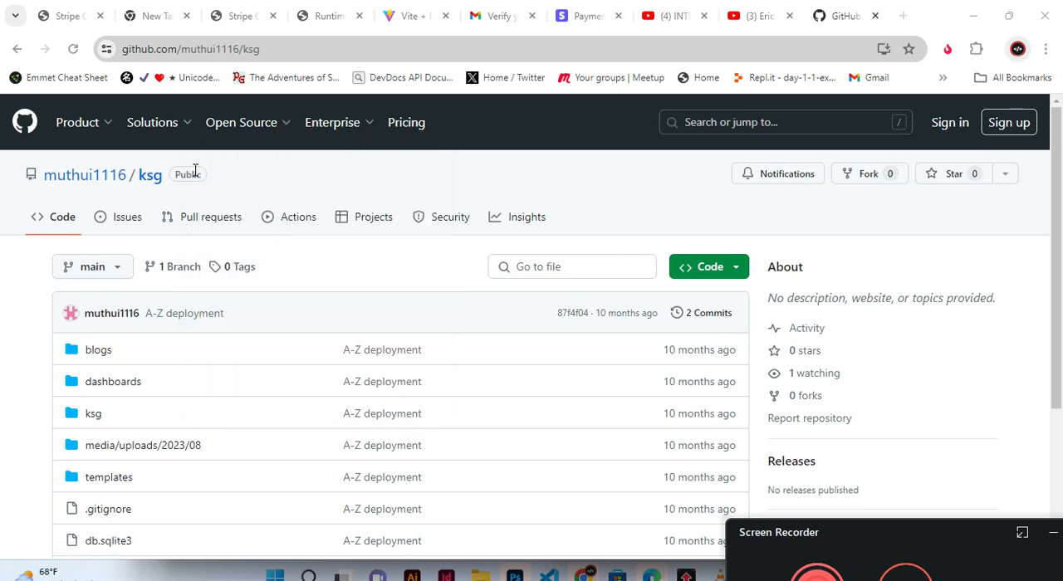
mouse_move(618, 289)
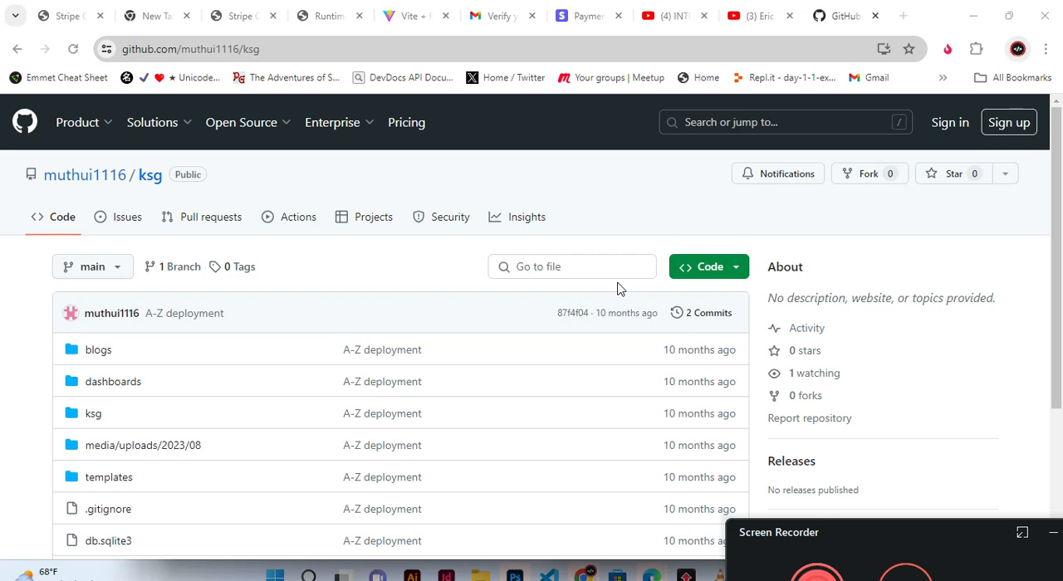
mouse_move(531, 192)
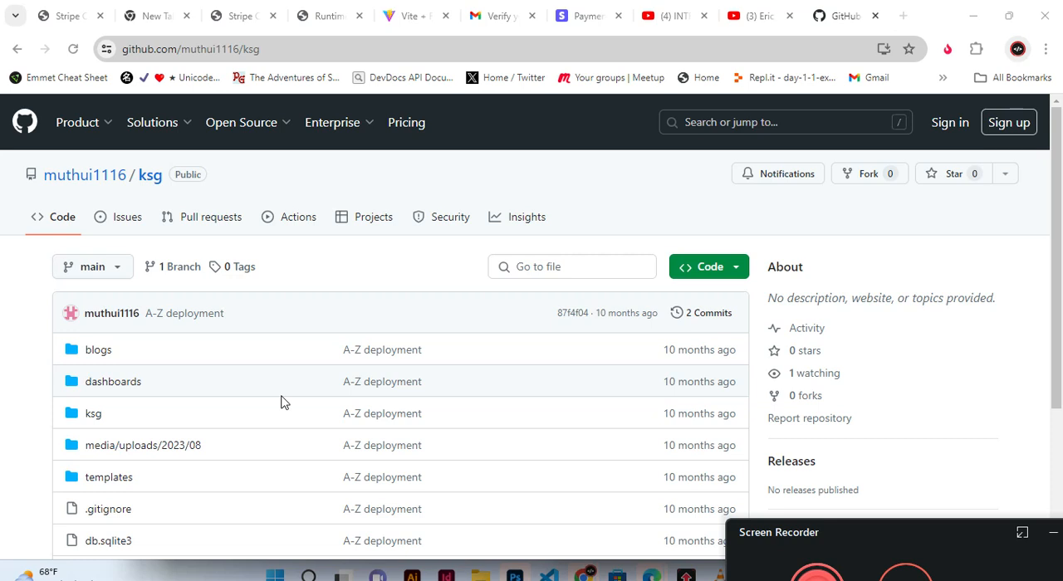
mouse_move(284, 375)
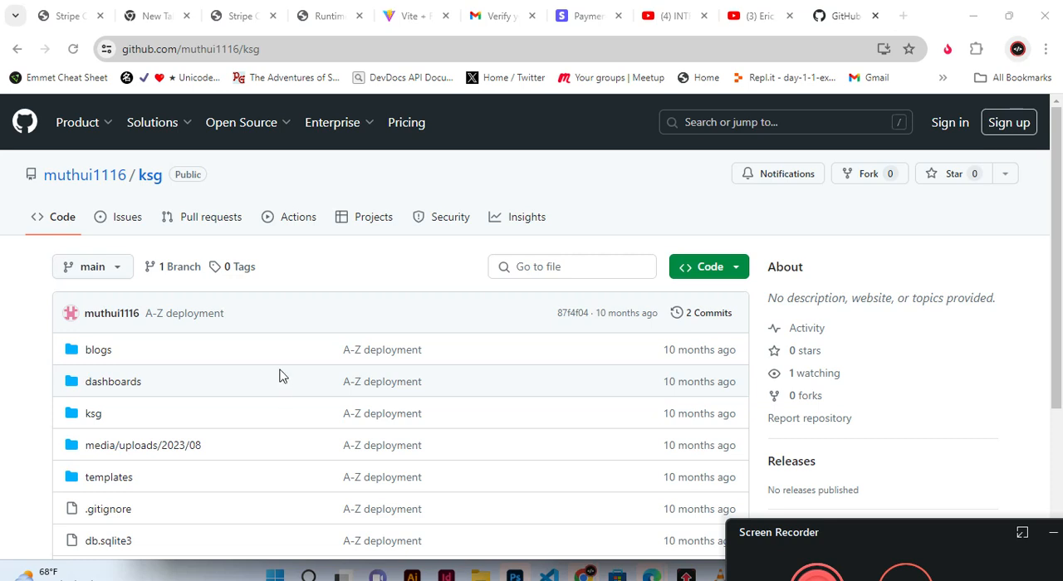
mouse_move(273, 349)
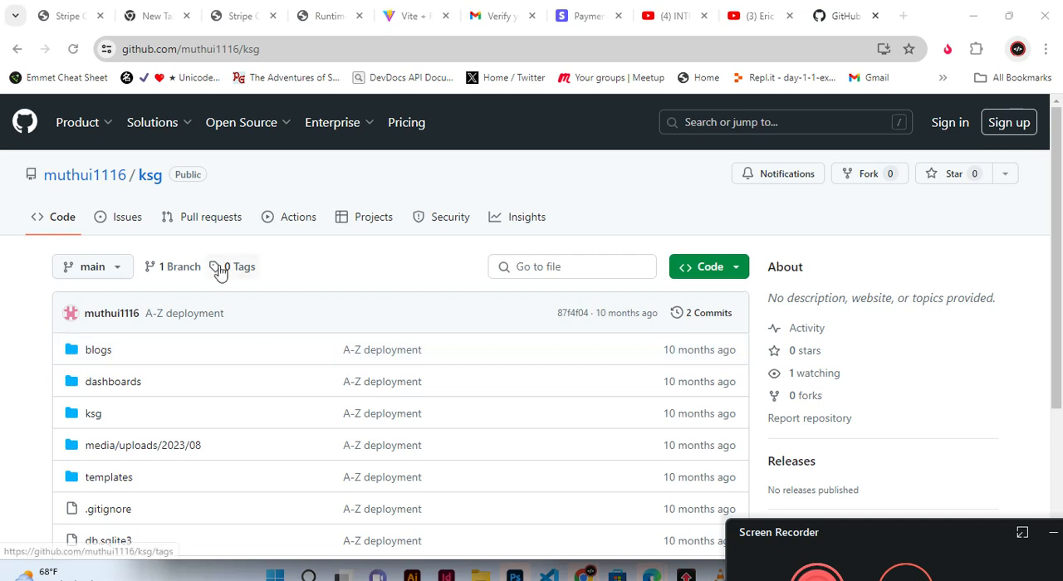
mouse_move(83, 175)
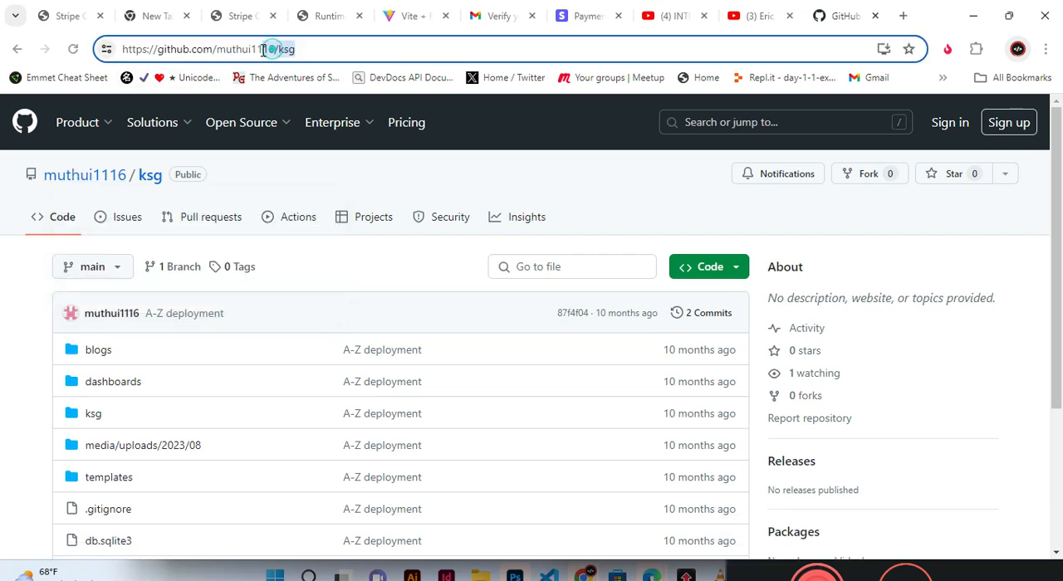
left_click(206, 49)
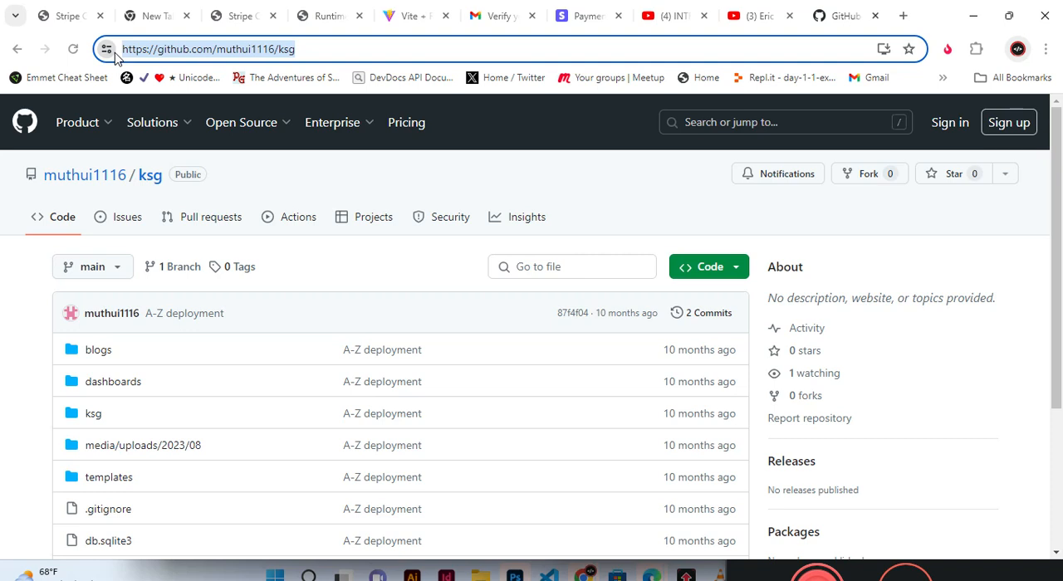